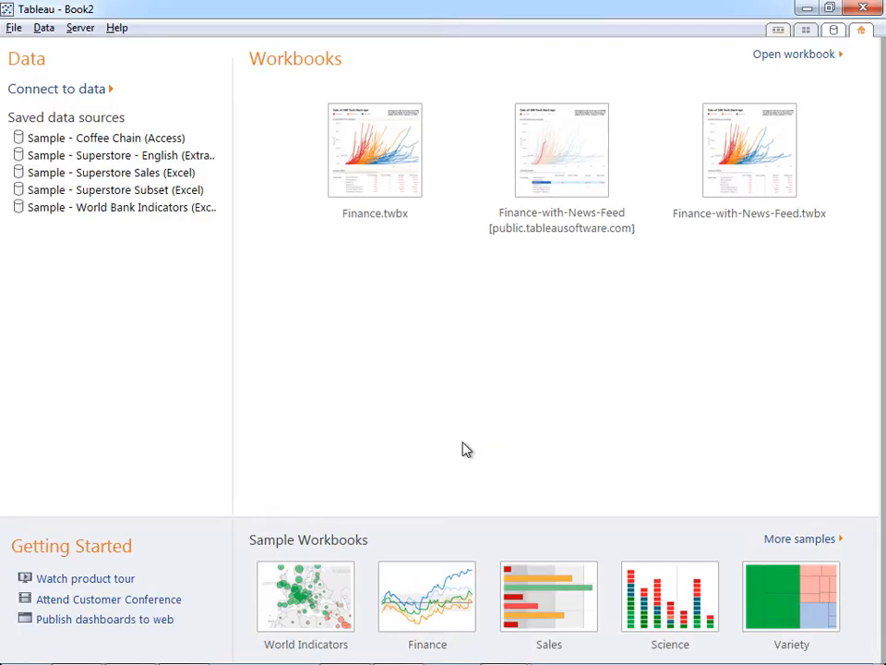
mouse_move(155, 173)
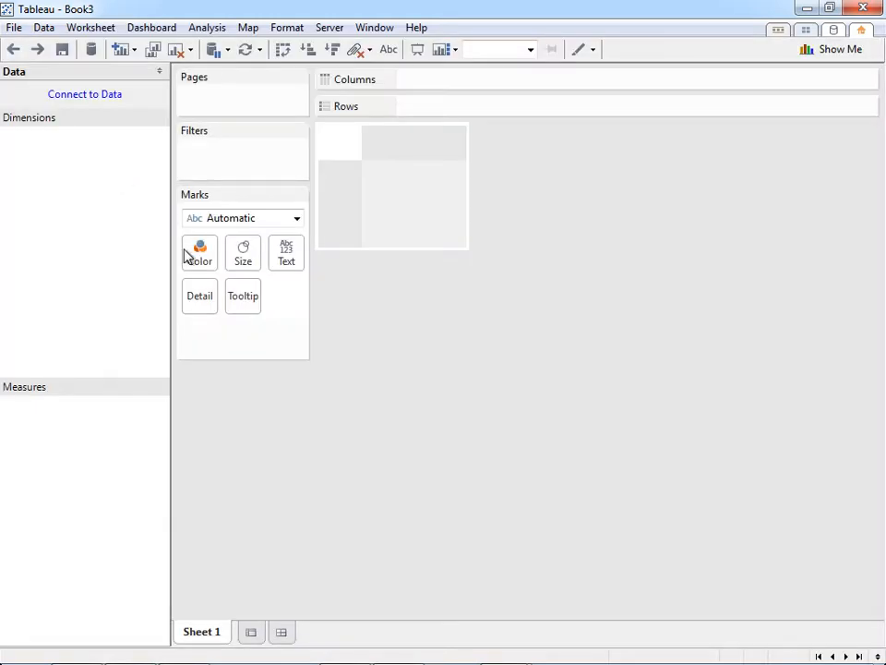
- Connect the new workbook to the Sample - Superstore Sales (Excel) data source
left_click(82, 93)
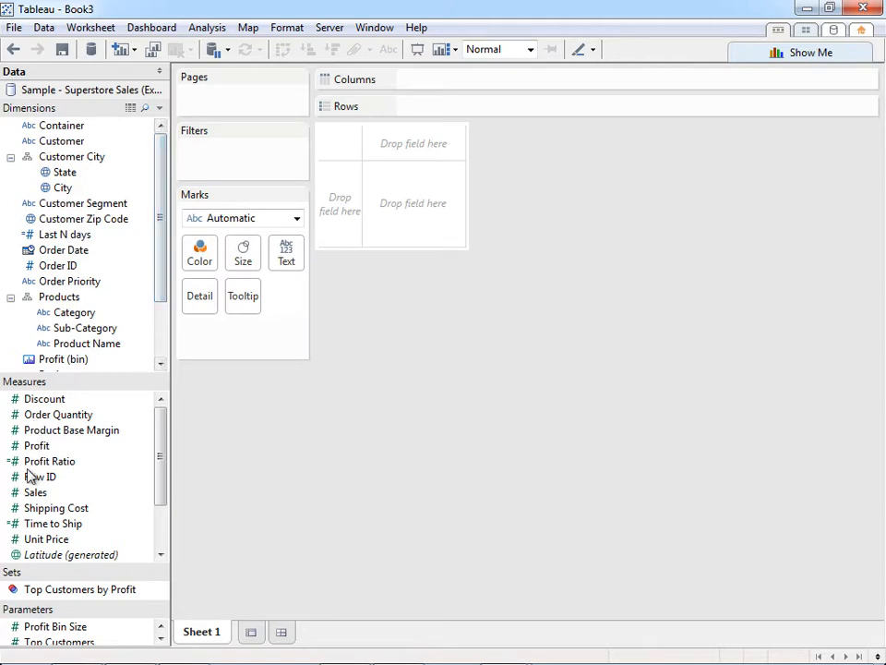
- Place Profit on Rows and Customer on Columns to chart profit per customer
left_click_drag(36, 445, 503, 174)
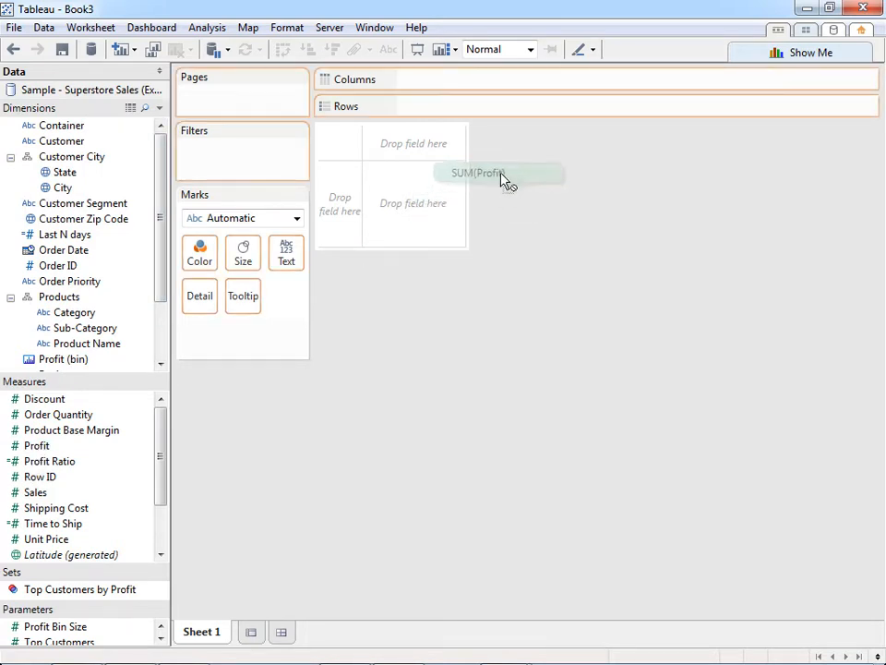
left_click_drag(503, 173, 462, 78)
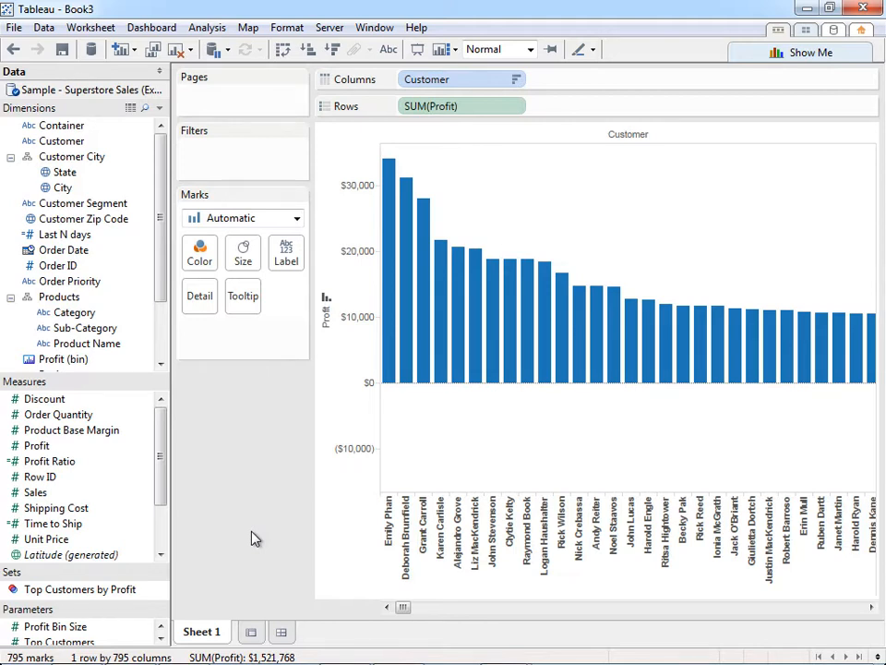
mouse_move(661, 430)
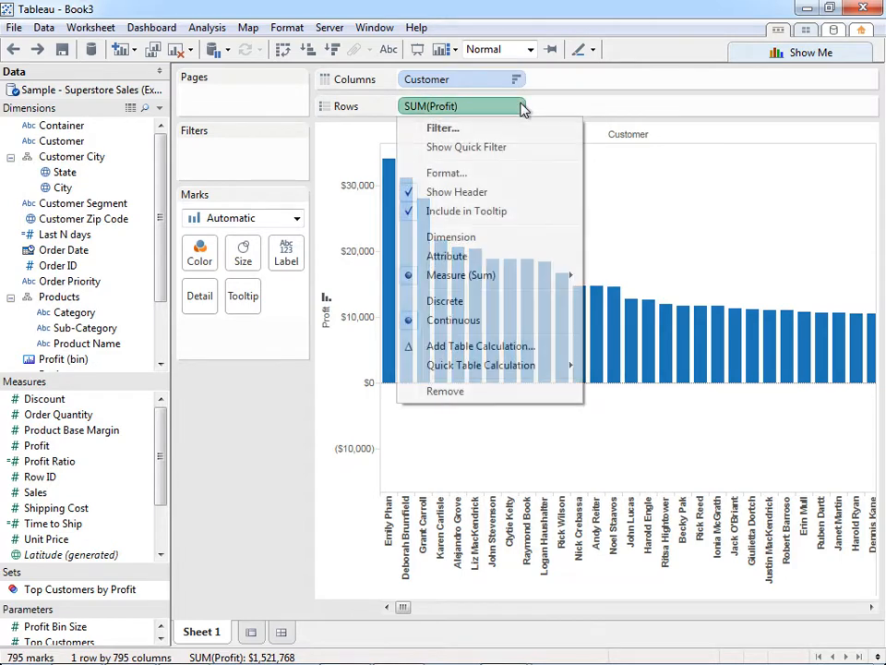
mouse_move(480, 366)
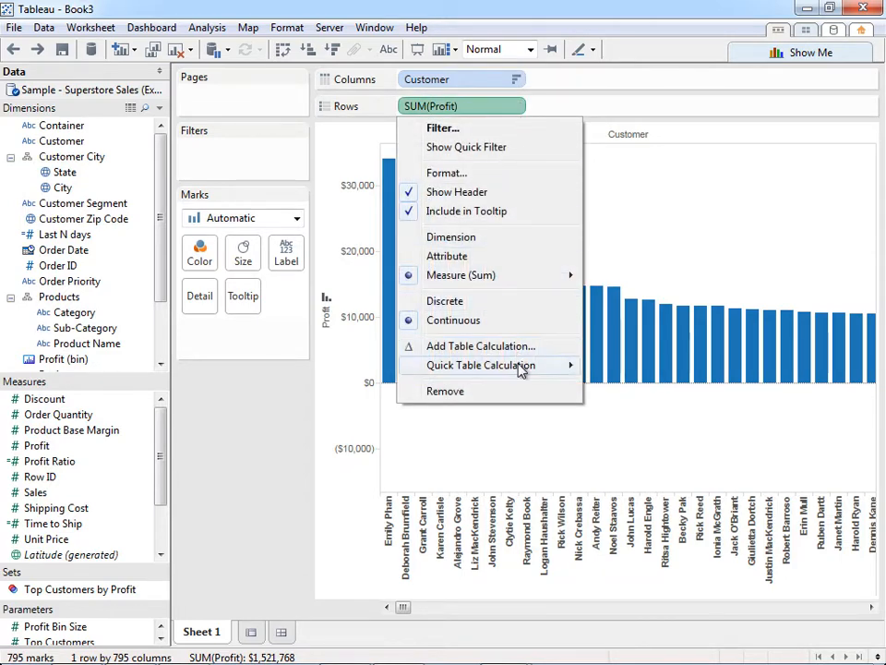
- Turn SUM(Profit) into a running total along Customer with secondary Percent of Total
left_click(488, 364)
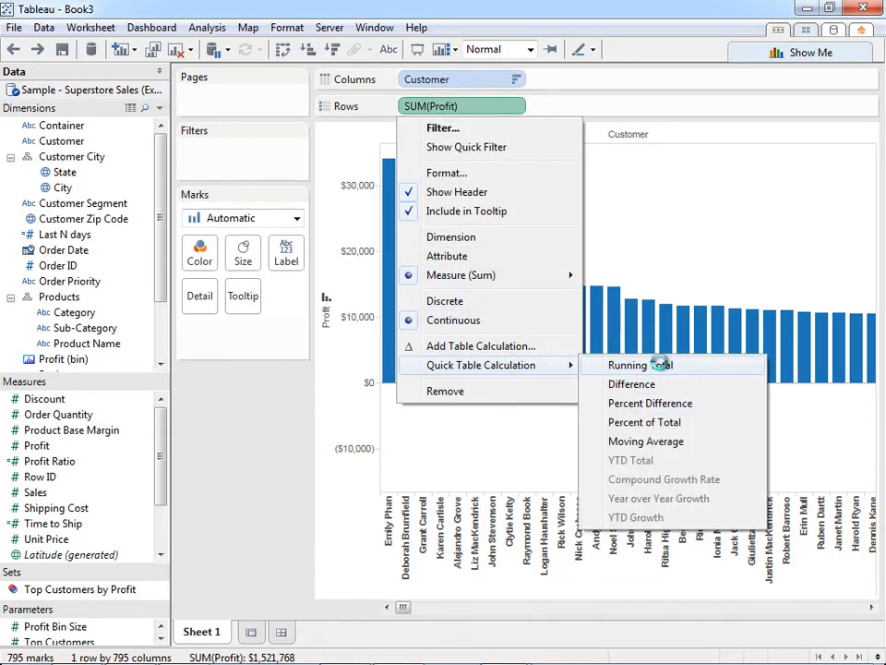
left_click(629, 365)
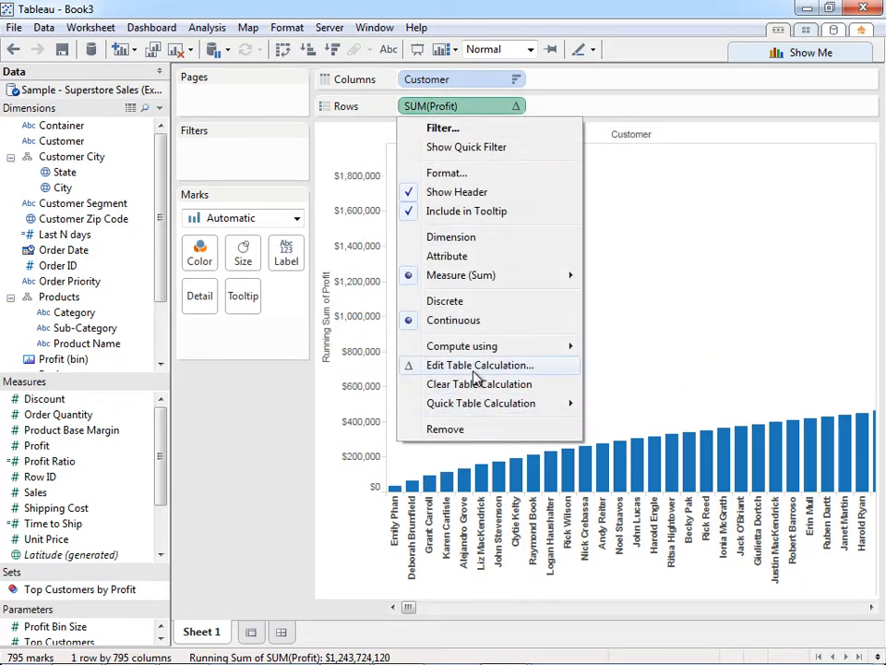
left_click(478, 364)
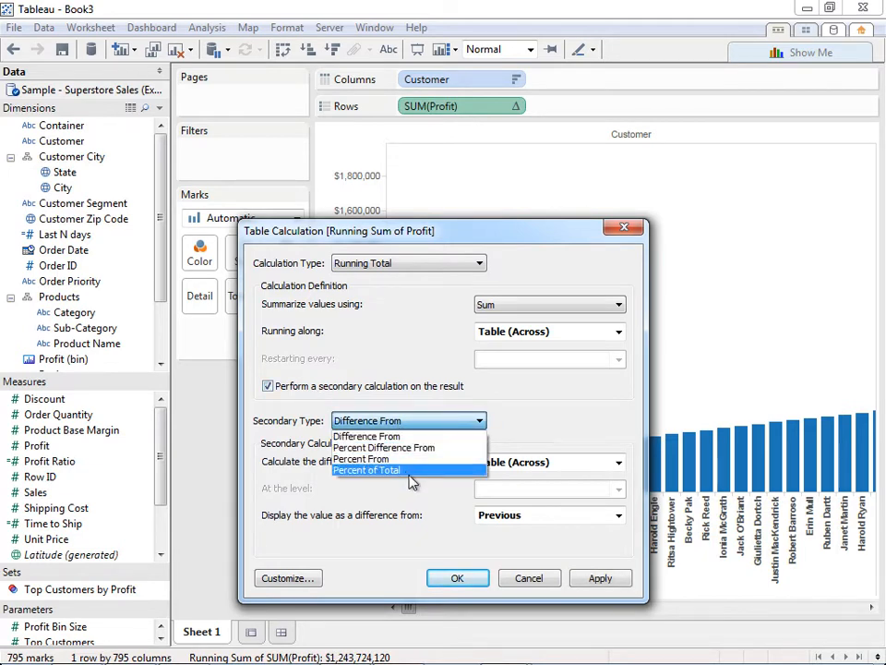
left_click(366, 470)
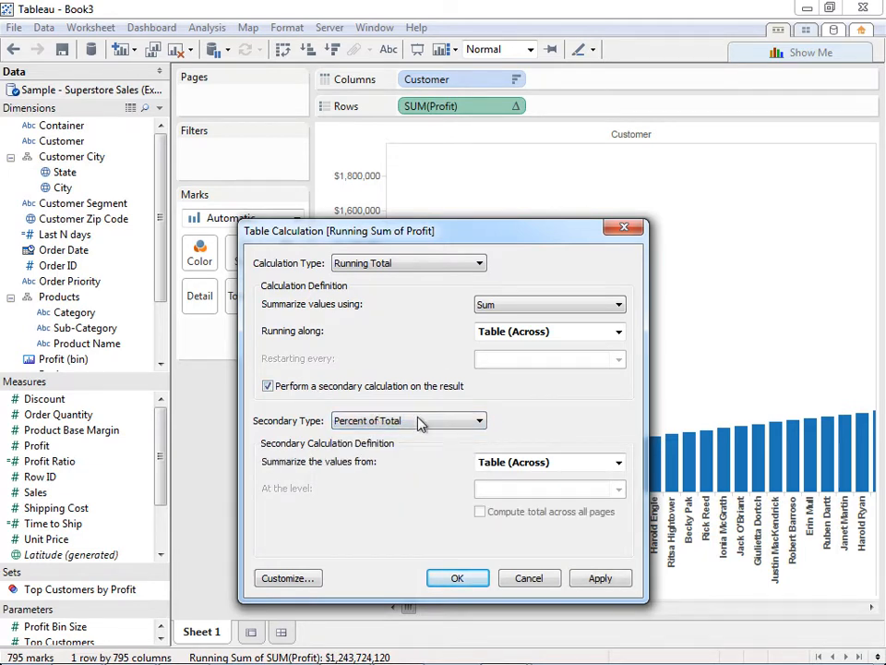
left_click(549, 331)
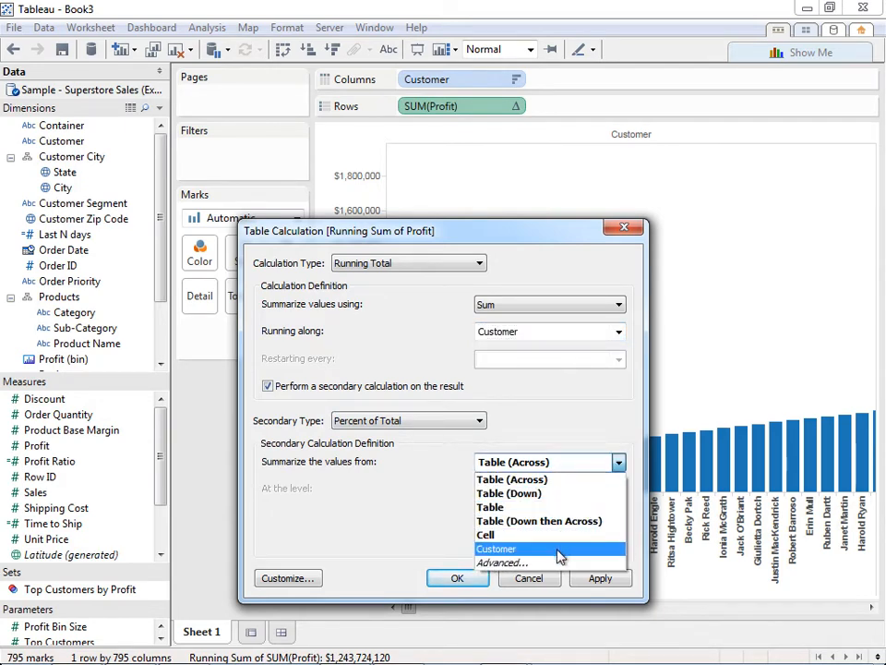
left_click(494, 548)
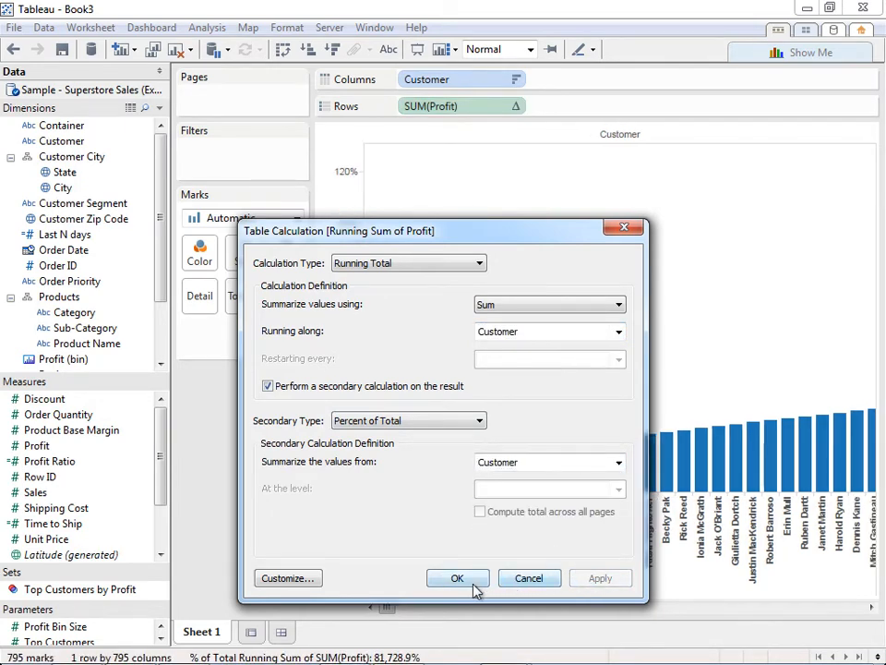
left_click(458, 578)
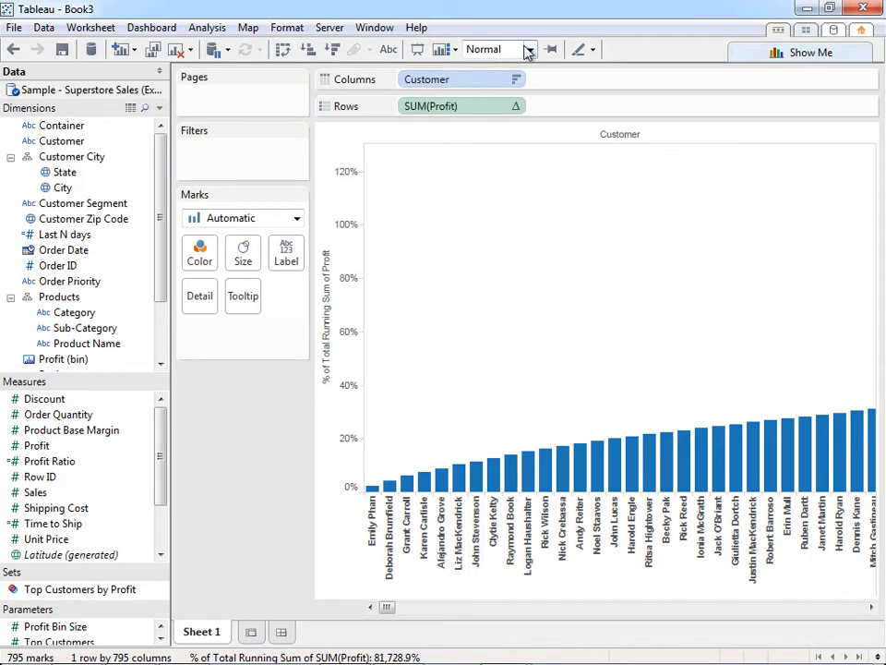
- Set the toolbar fit option to Entire View
left_click(526, 49)
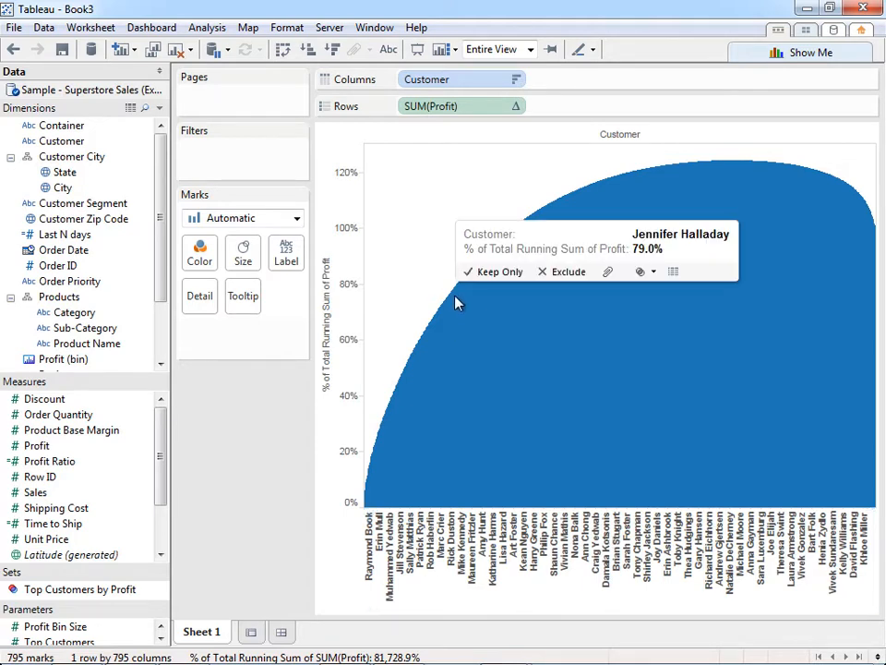
mouse_move(132, 100)
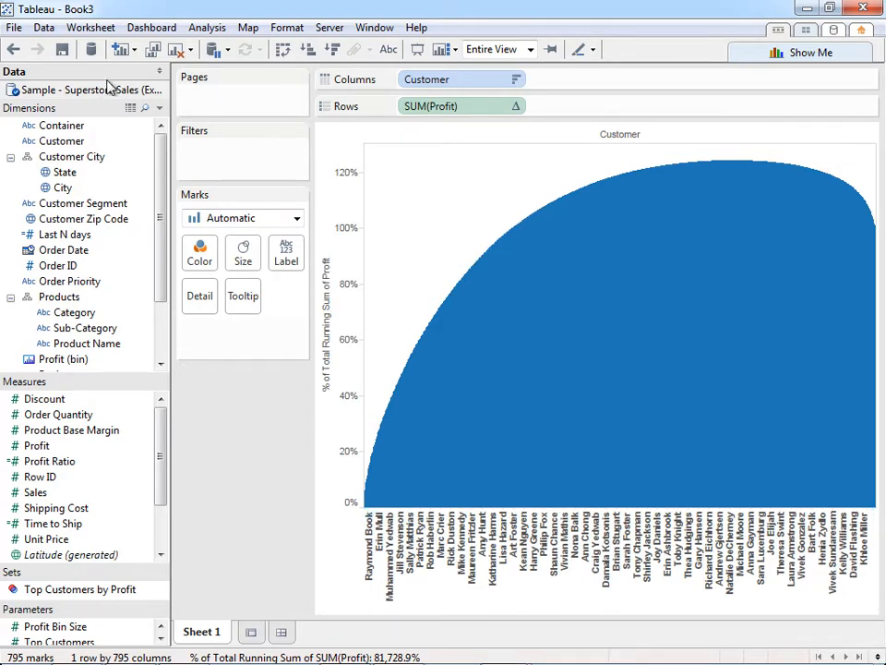
mouse_move(268, 495)
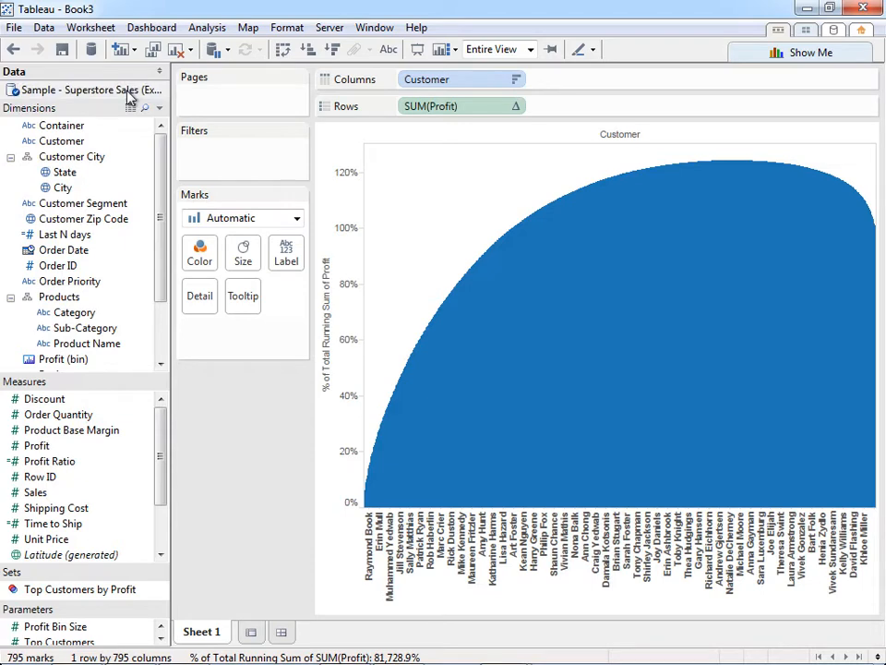
- Create a data extract of the Superstore Sales data source
right_click(87, 91)
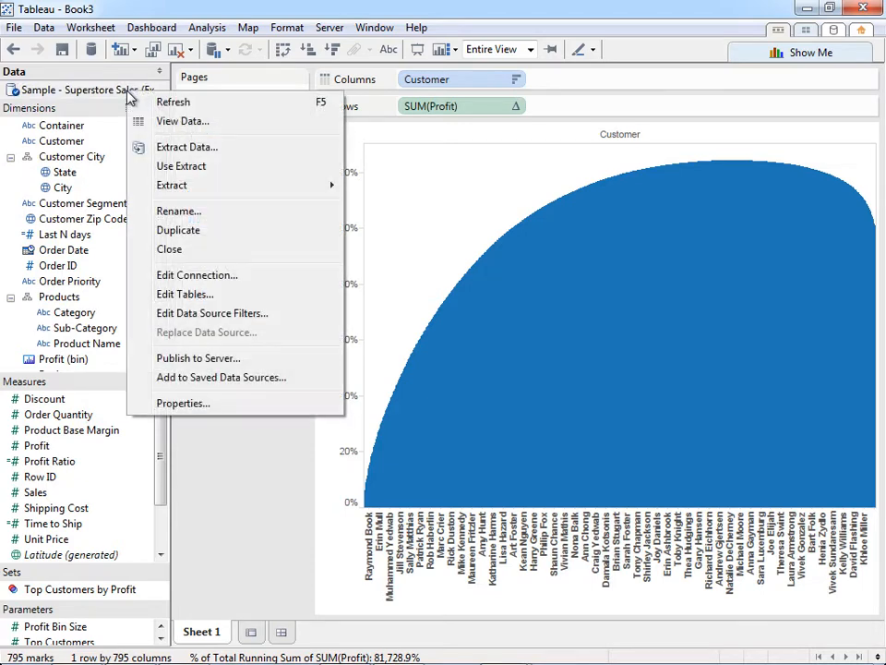
left_click(187, 147)
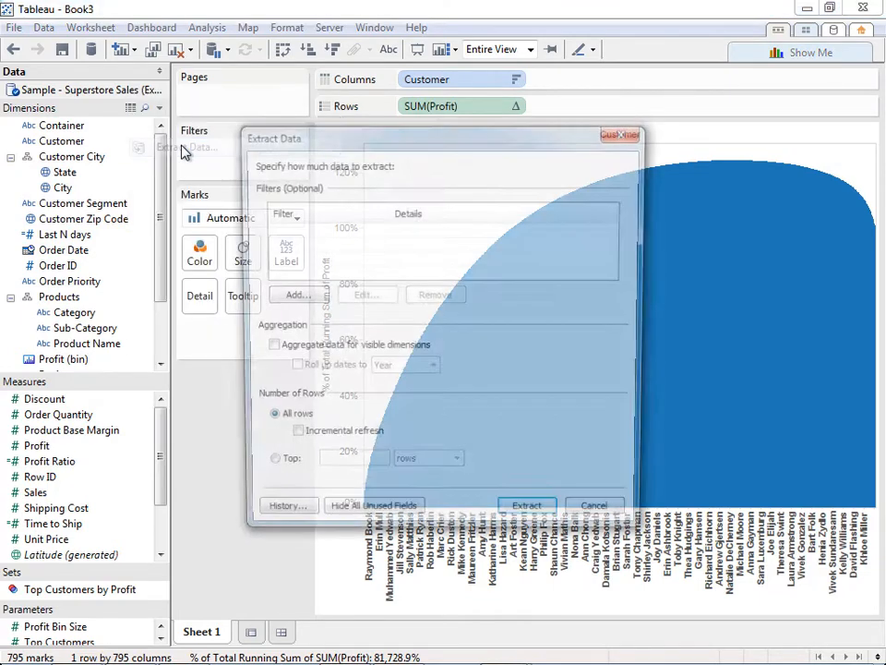
left_click(592, 504)
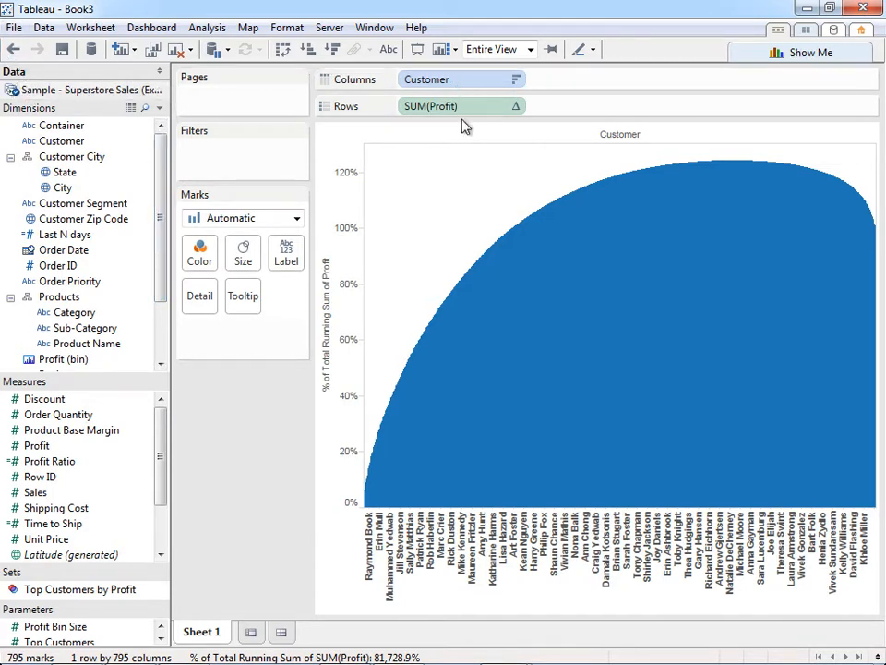
mouse_move(271, 429)
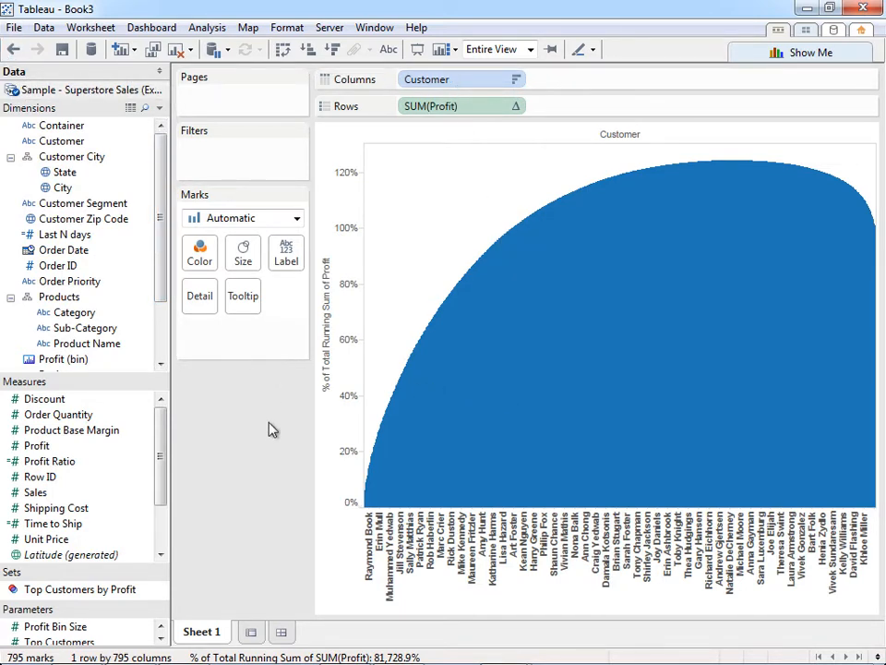
mouse_move(85, 142)
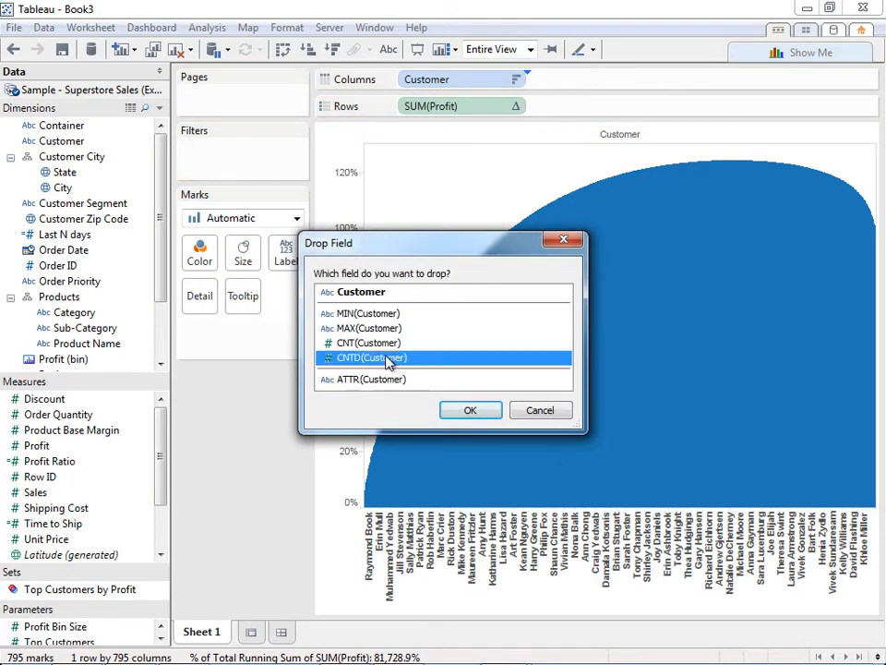
- Choose CNTD(Customer) as the Columns field in the Drop Field dialog
left_click(470, 410)
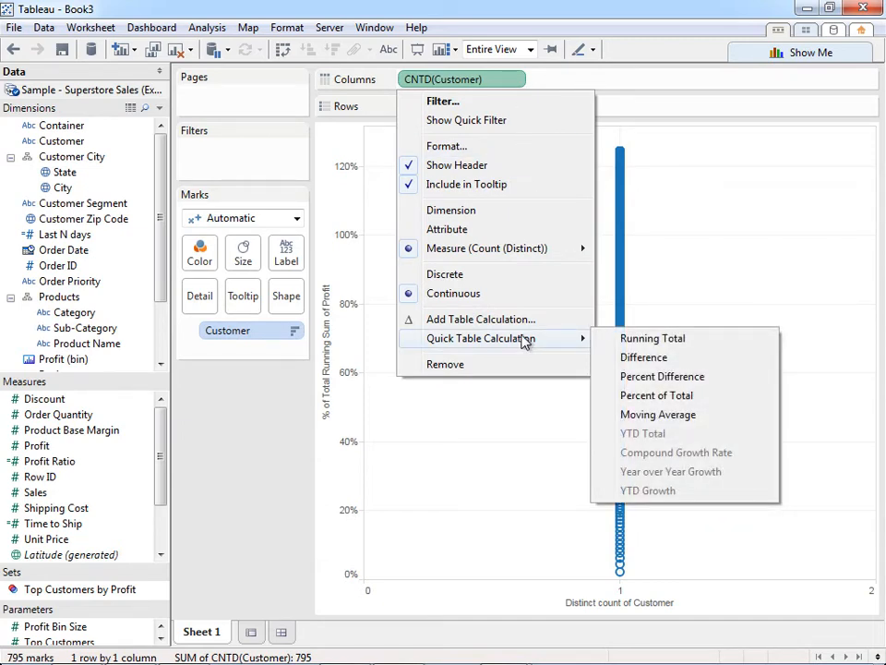
mouse_move(653, 338)
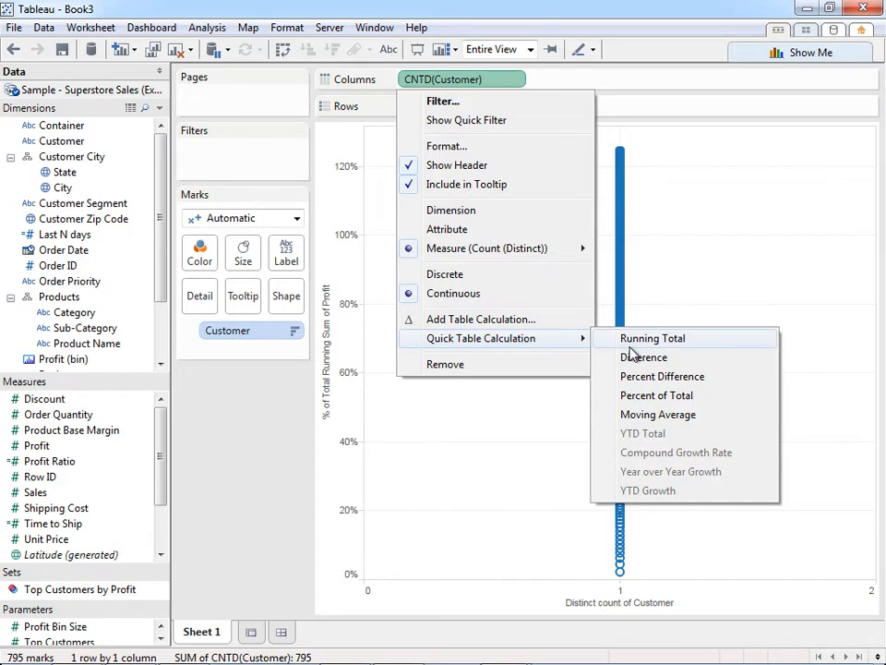
- Make CNTD(Customer) a running total along Customer with secondary Percent of Total, and change the mark type
left_click(652, 338)
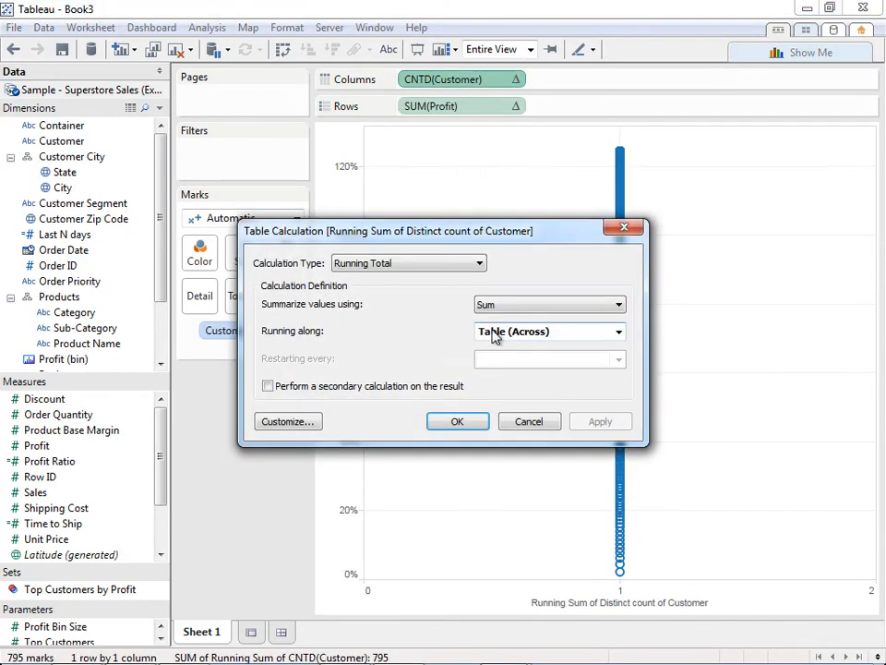
left_click(549, 331)
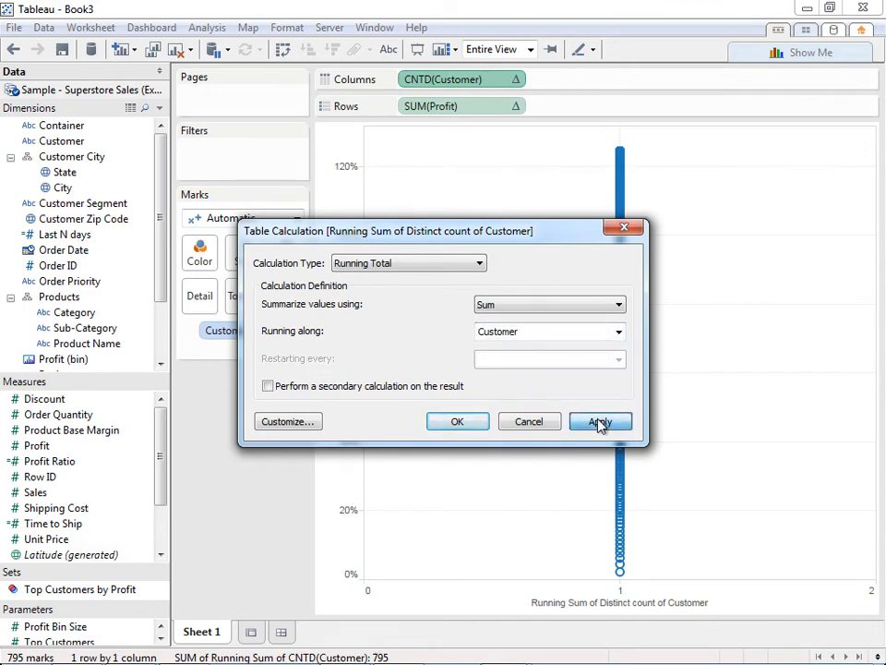
left_click(600, 421)
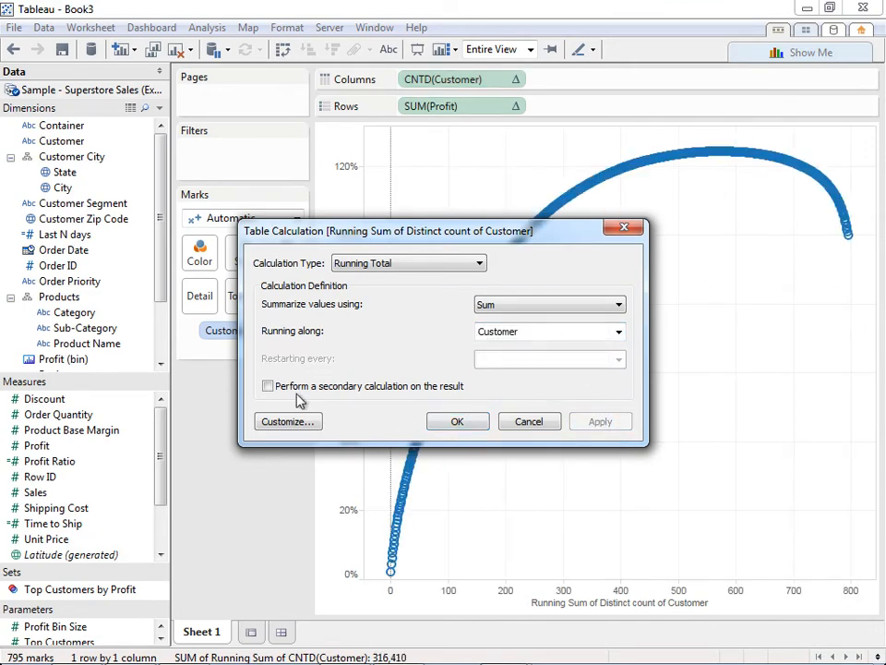
left_click(268, 385)
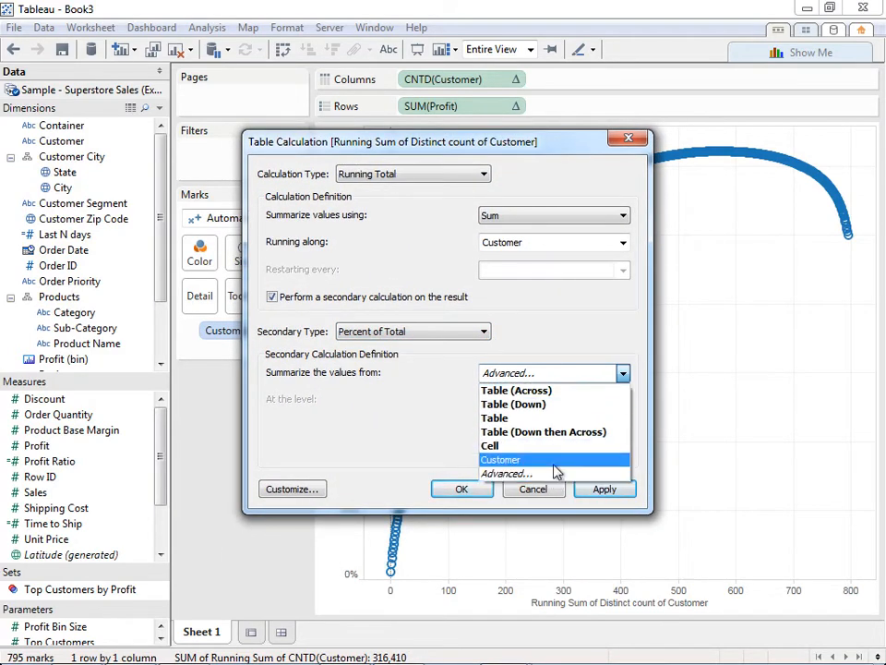
left_click(501, 459)
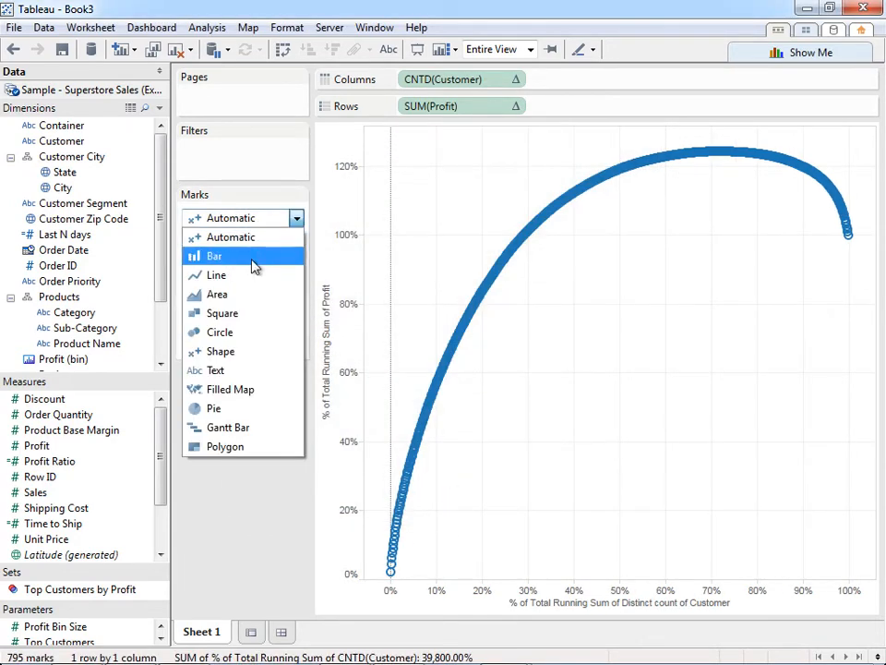
left_click(214, 256)
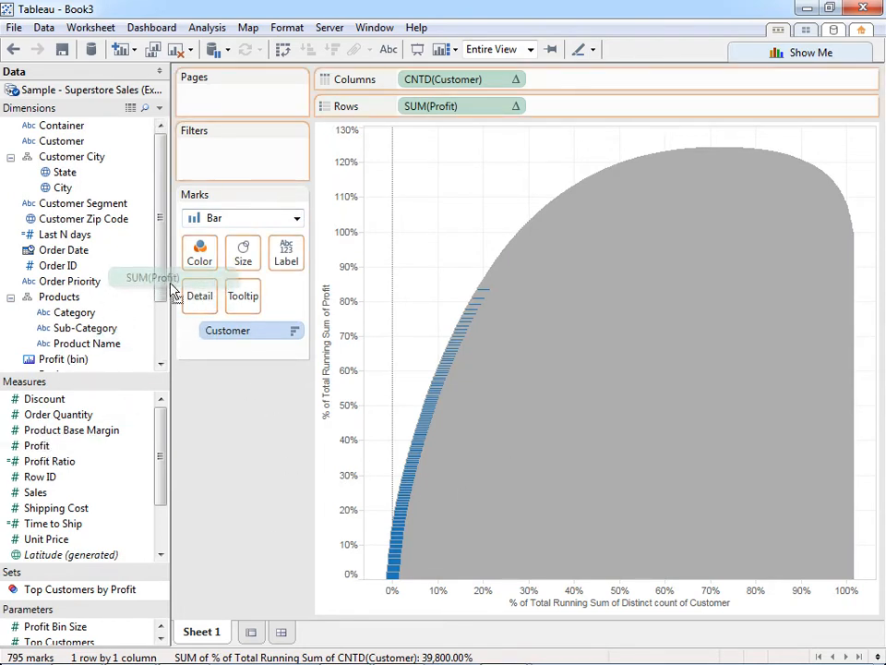
- Drop SUM(Profit) onto the Color shelf of the Marks card
left_click_drag(150, 277, 200, 261)
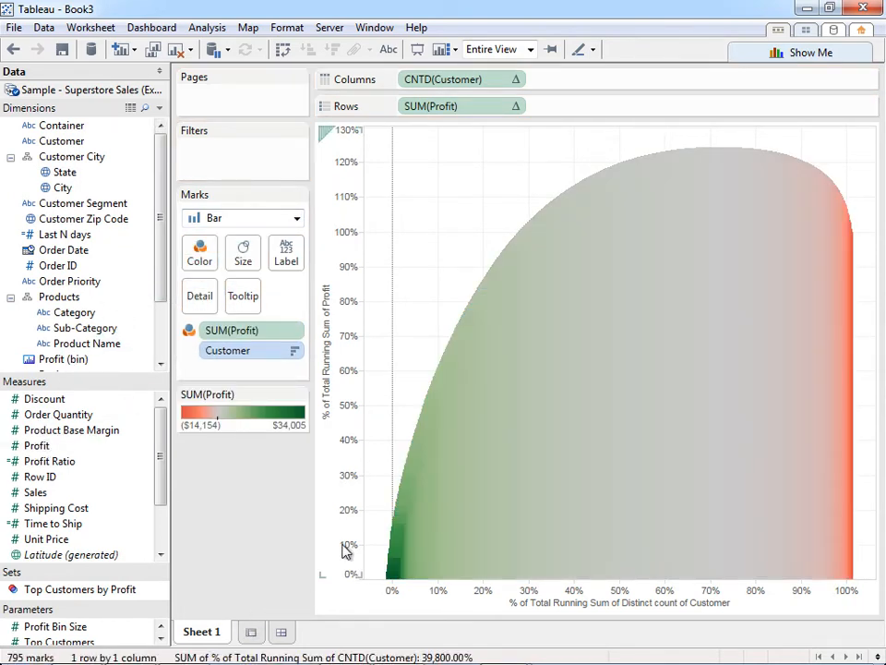
mouse_move(356, 236)
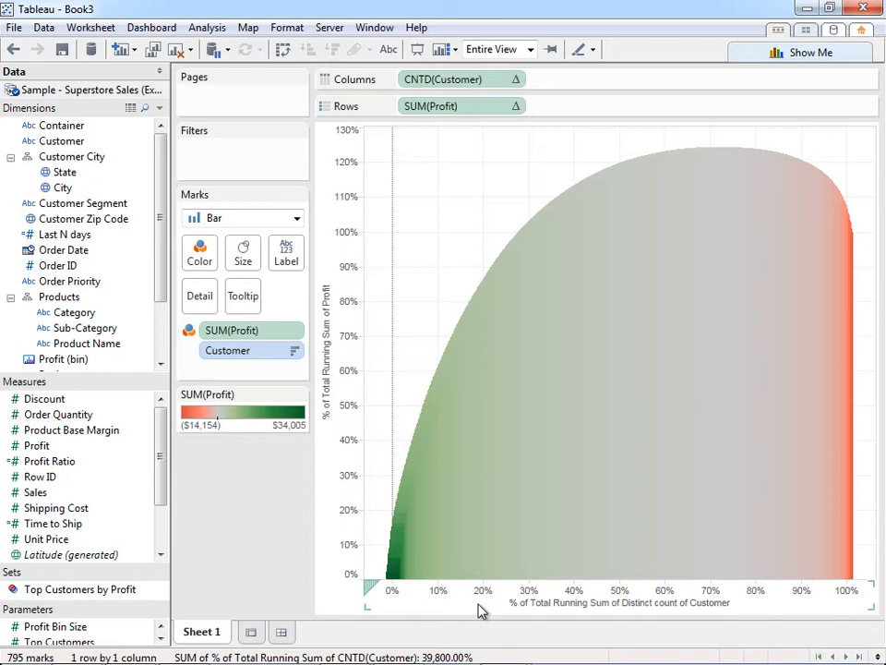
mouse_move(503, 605)
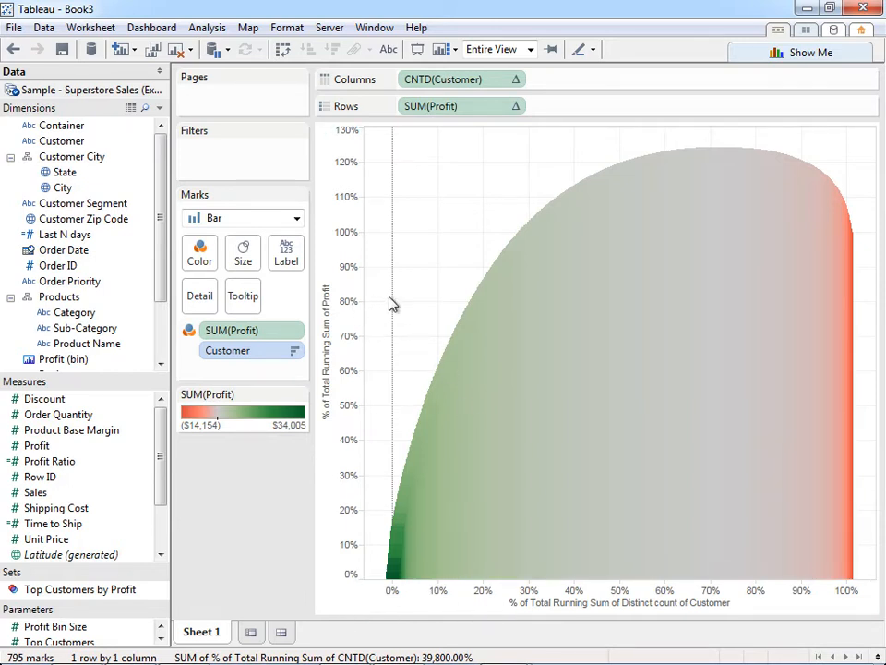
mouse_move(423, 537)
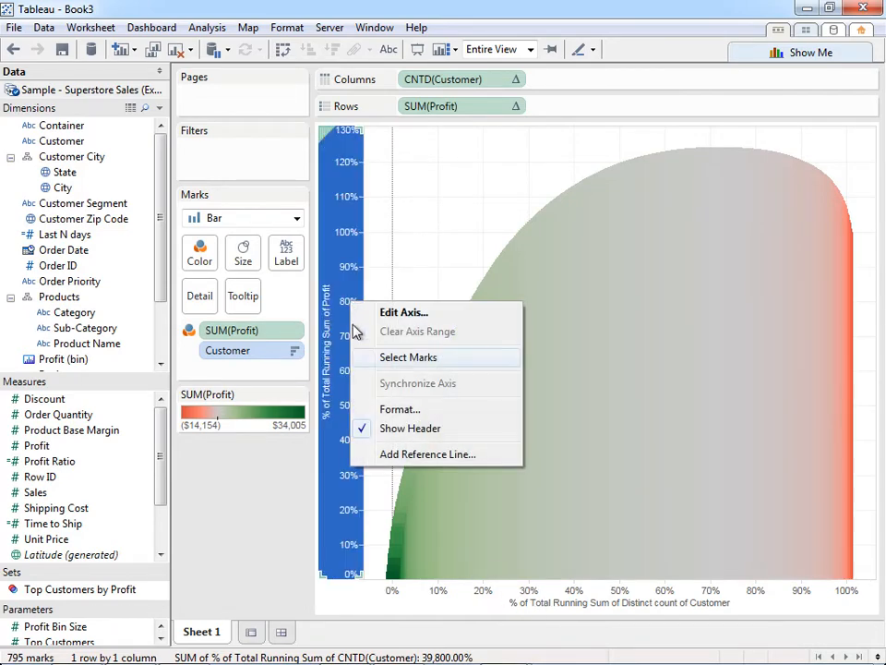
- Add an entire-table constant reference line at 80% on the profit axis, with no label
left_click(428, 454)
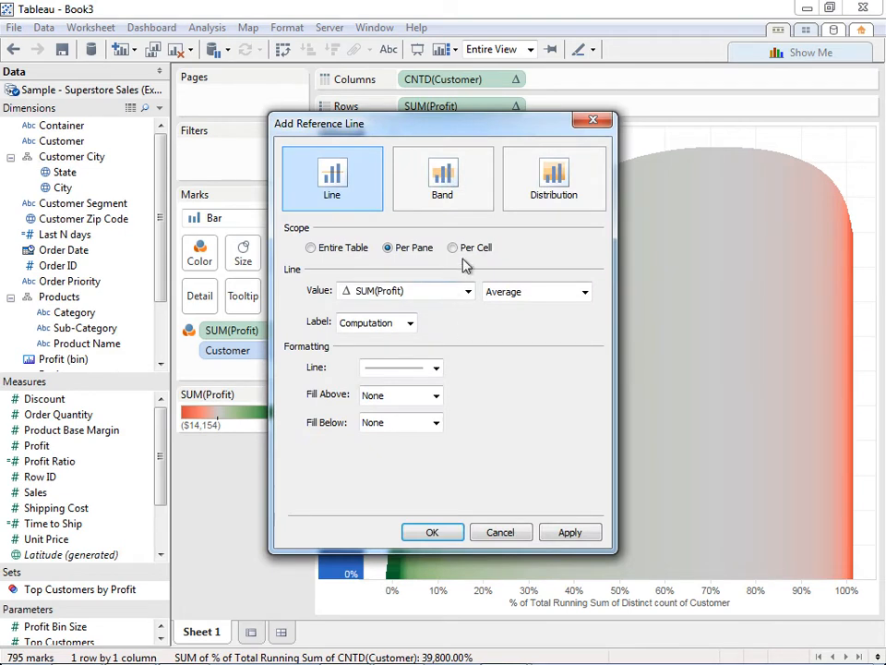
left_click(311, 246)
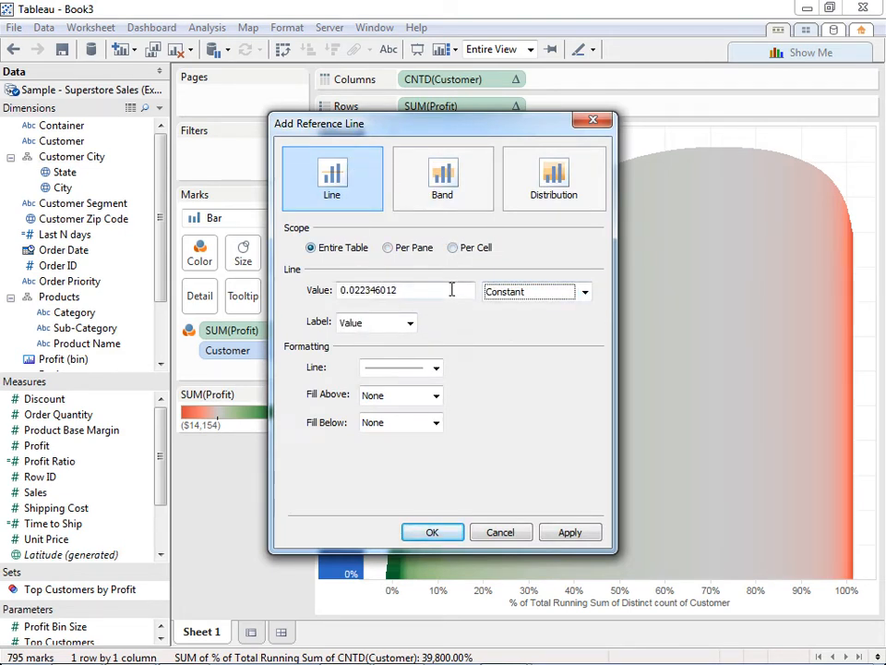
type(".9")
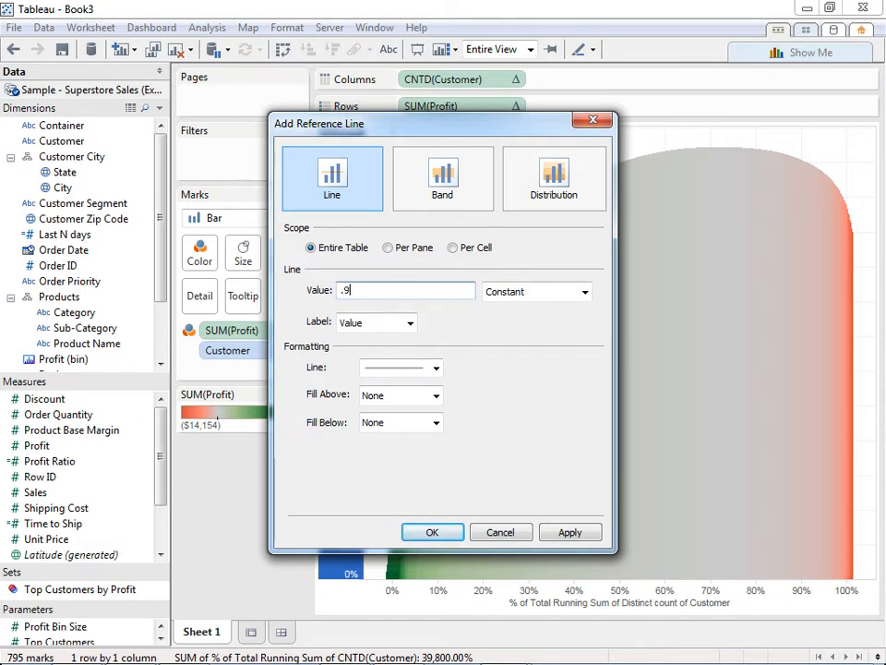
left_click(409, 322)
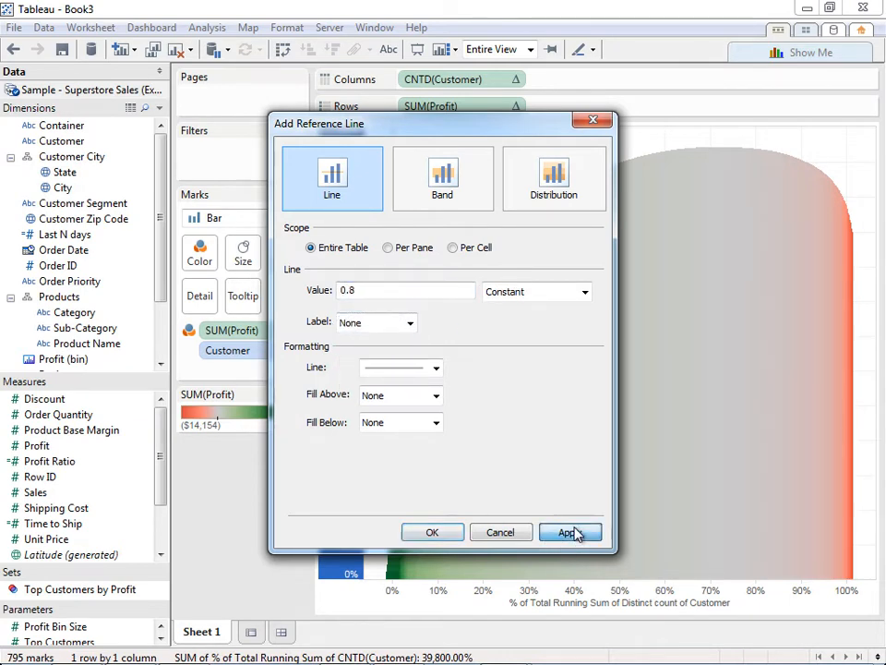
left_click(569, 532)
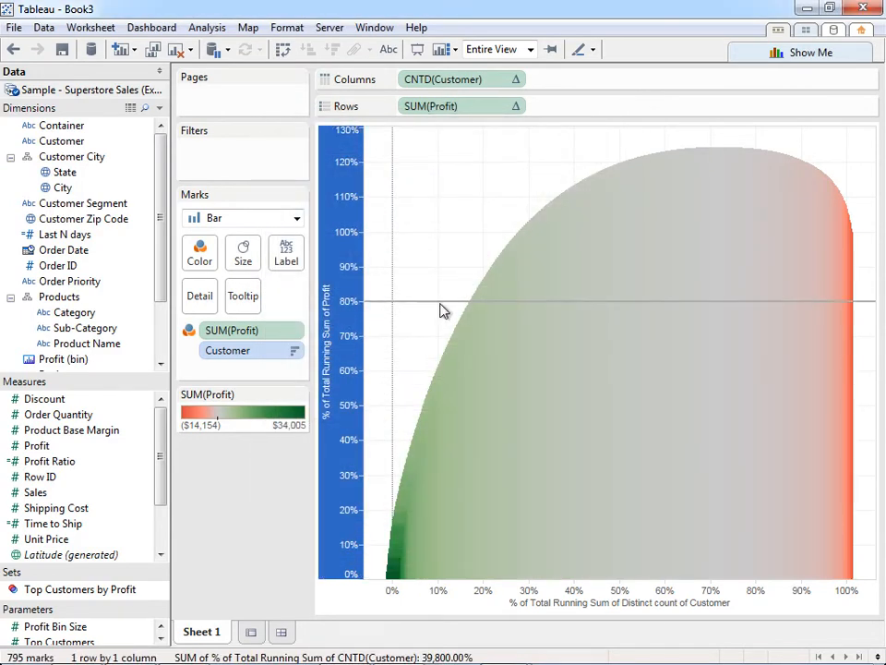
- Add an unlabelled customer-axis reference line driven by a new percentage-formatted '% of Customer' parameter
right_click(457, 604)
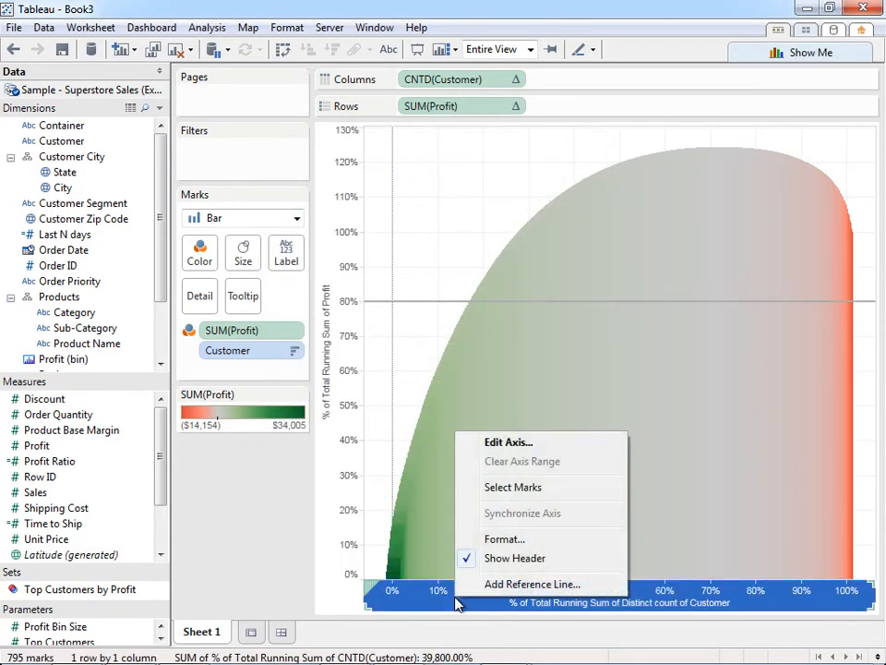
left_click(531, 584)
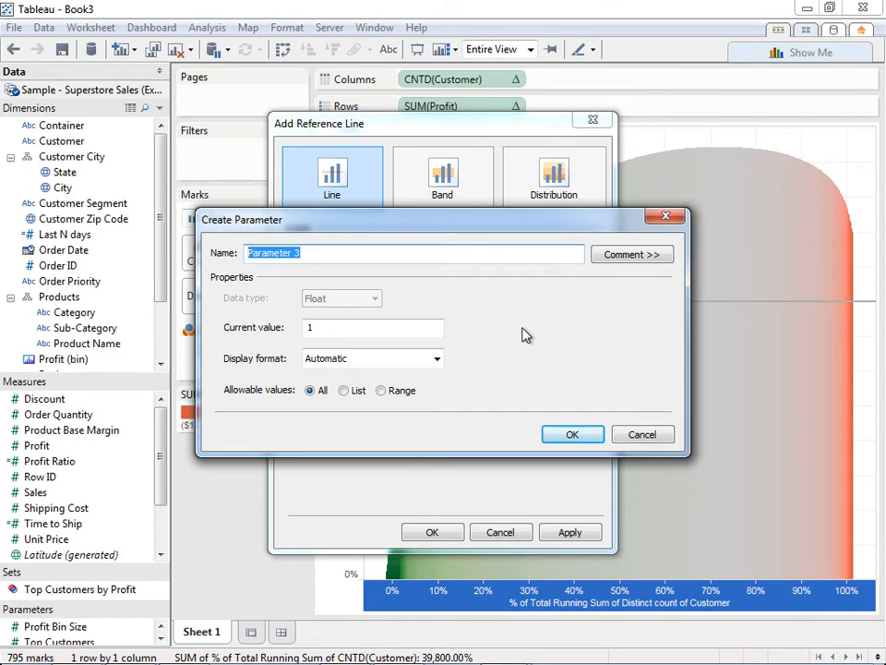
type("% of Customers")
left_click(373, 326)
type(".")
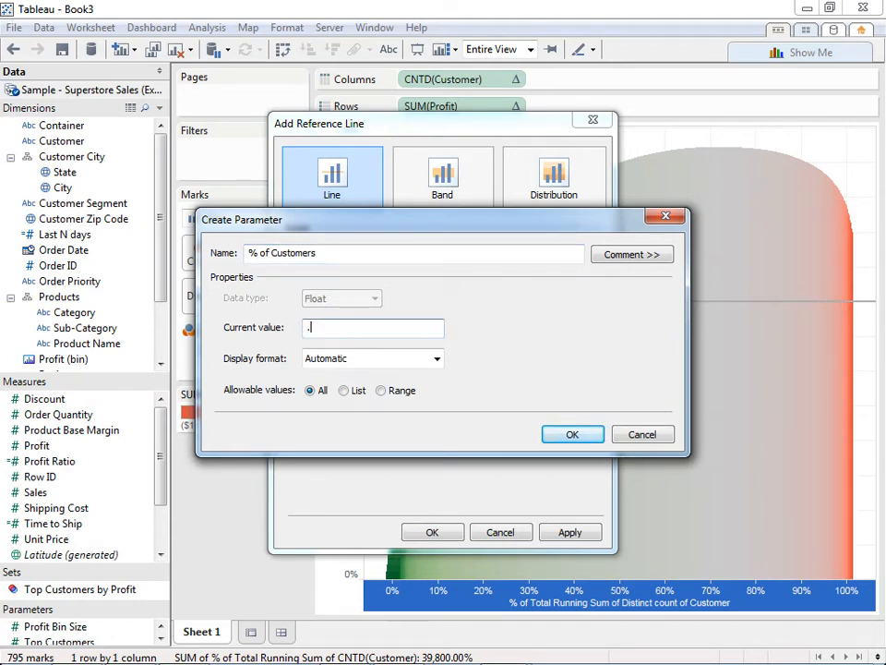
left_click(437, 358)
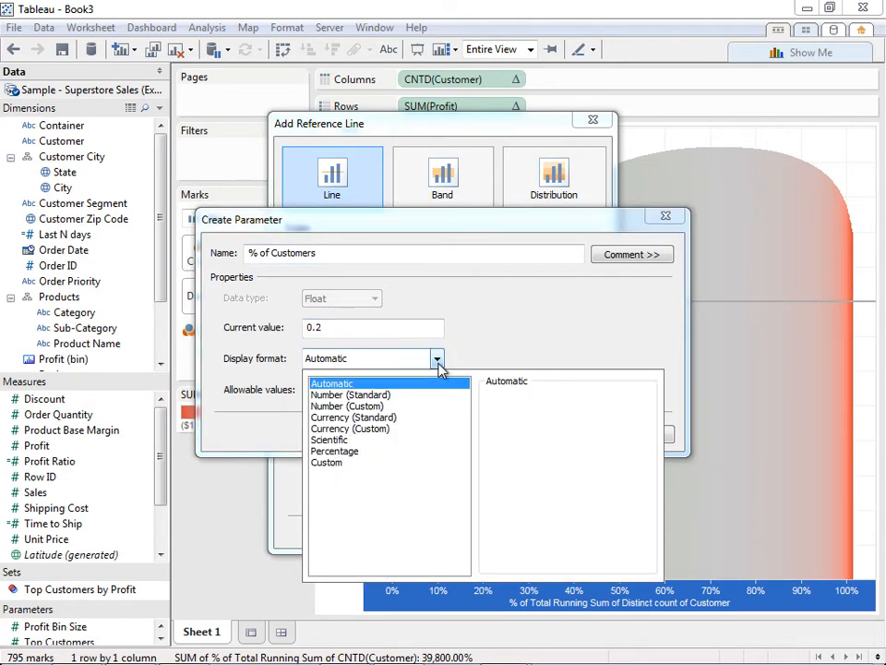
left_click(330, 439)
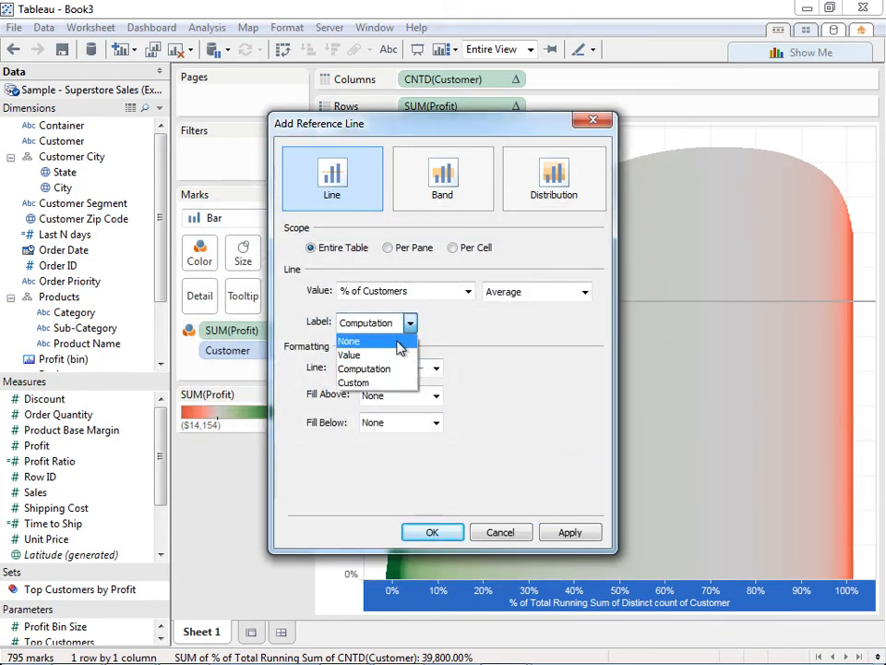
left_click(349, 341)
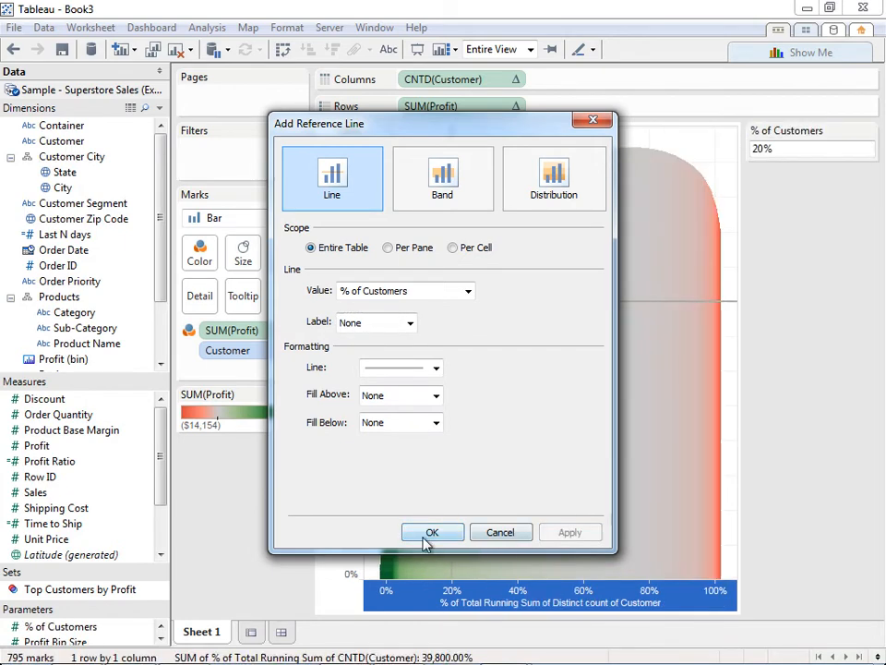
left_click(432, 531)
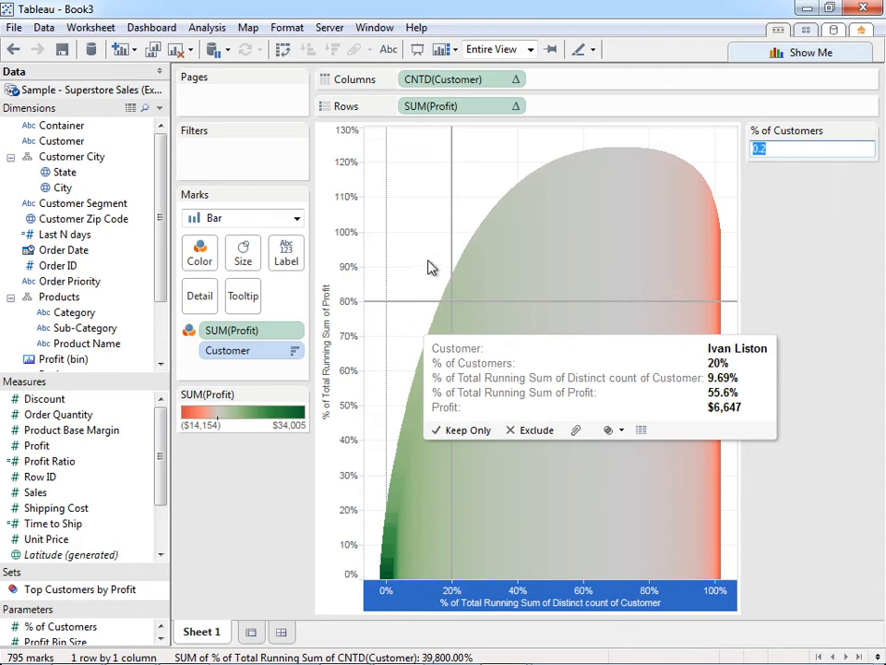
- Zoom the view into the 80% profit crossing, around 12–30% of customers
right_click(432, 268)
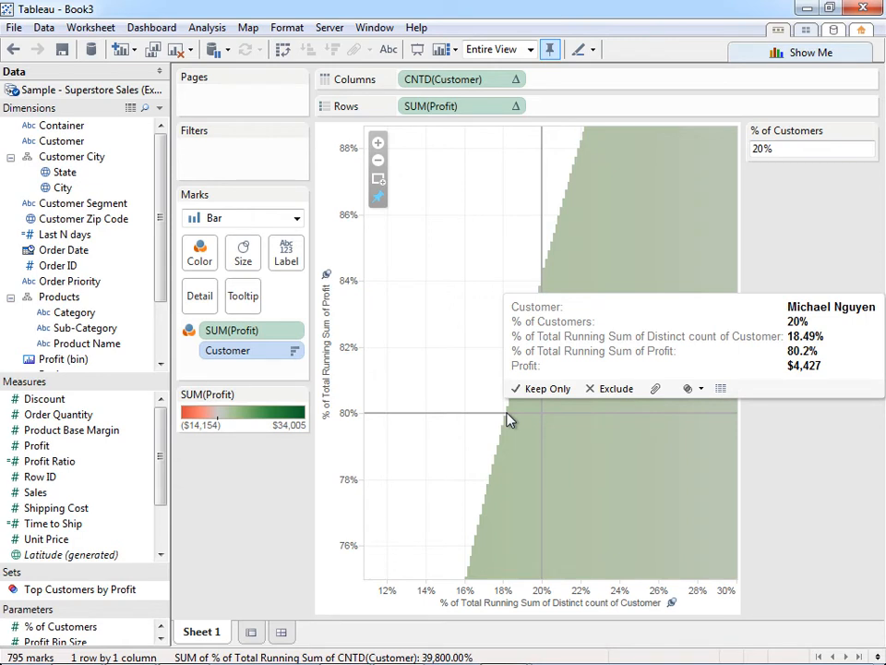
- Enter .18, then 18%, as the % of Customers parameter value
left_click(811, 150)
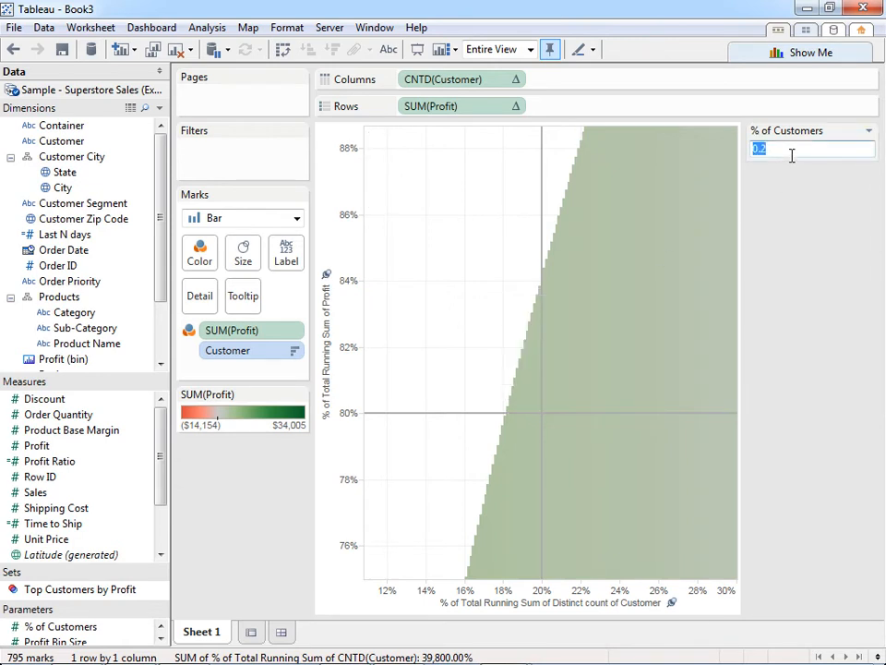
type(".1849")
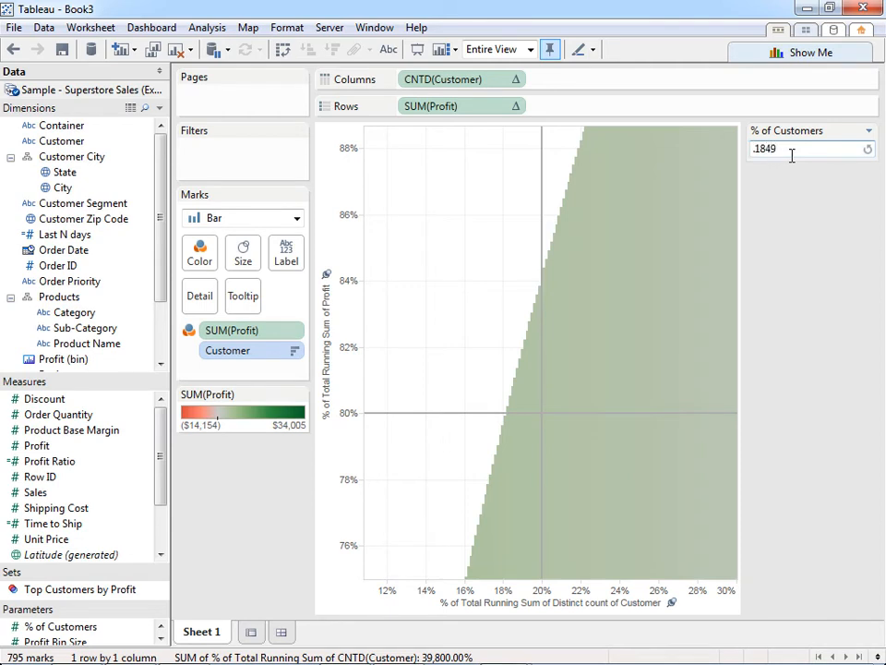
type("18%")
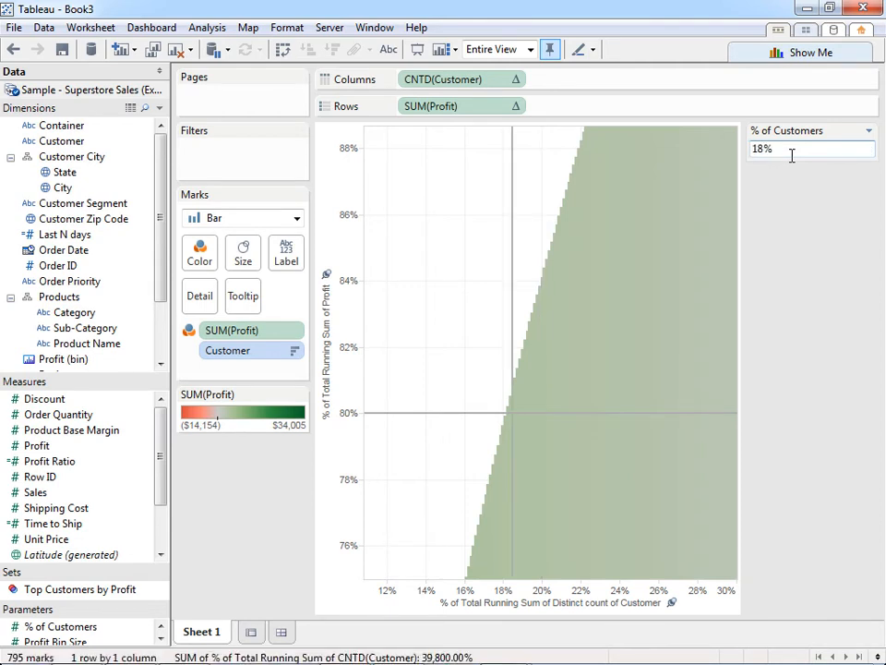
mouse_move(509, 417)
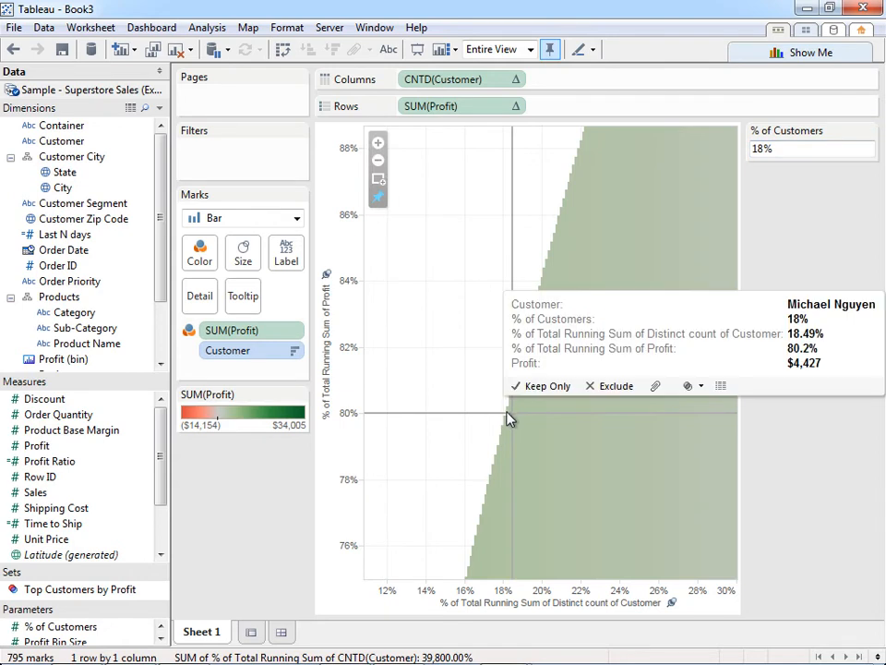
mouse_move(500, 428)
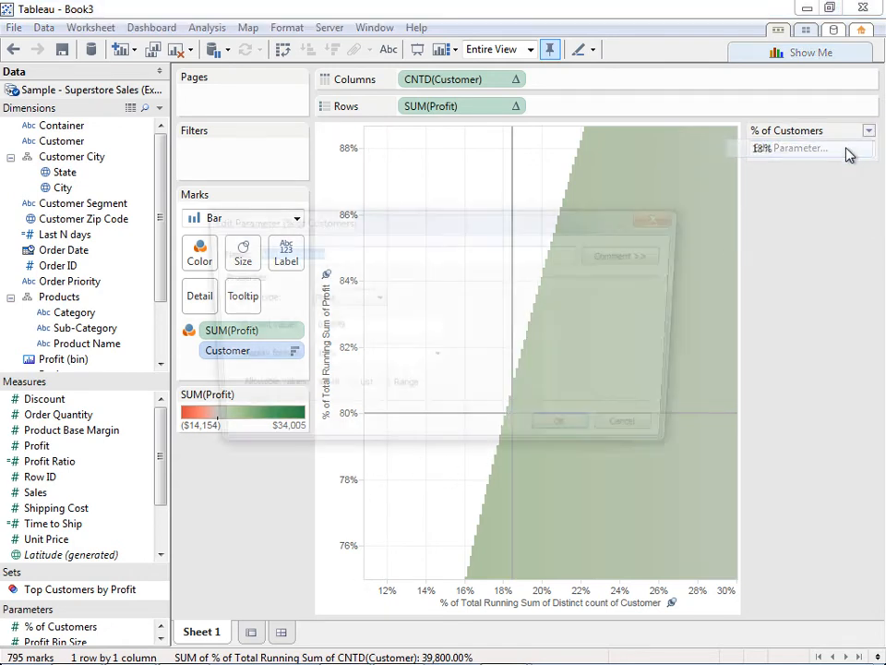
- Open the % of Customers parameter for editing, showing value 0.1849 with 18% format
left_click(803, 148)
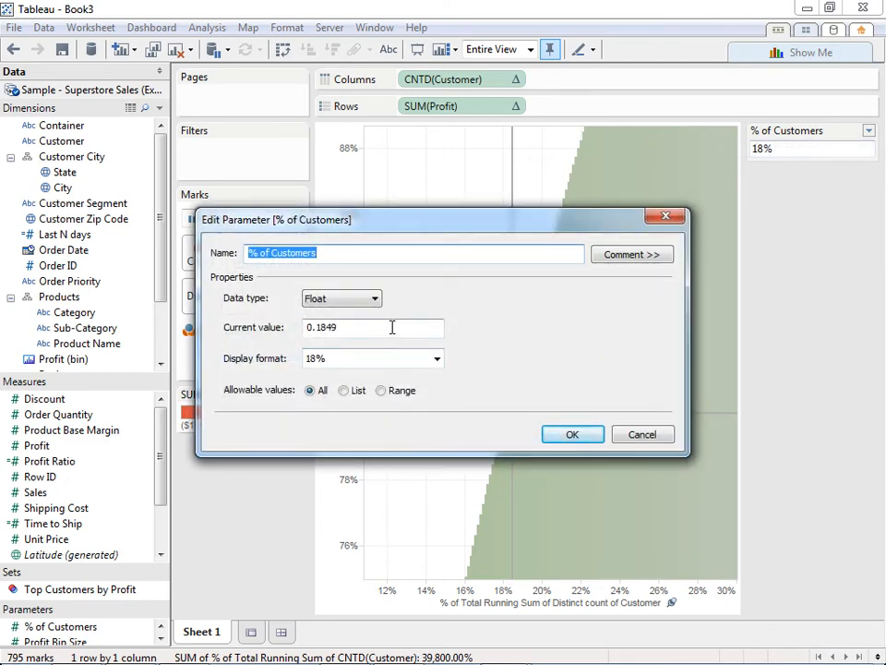
mouse_move(454, 363)
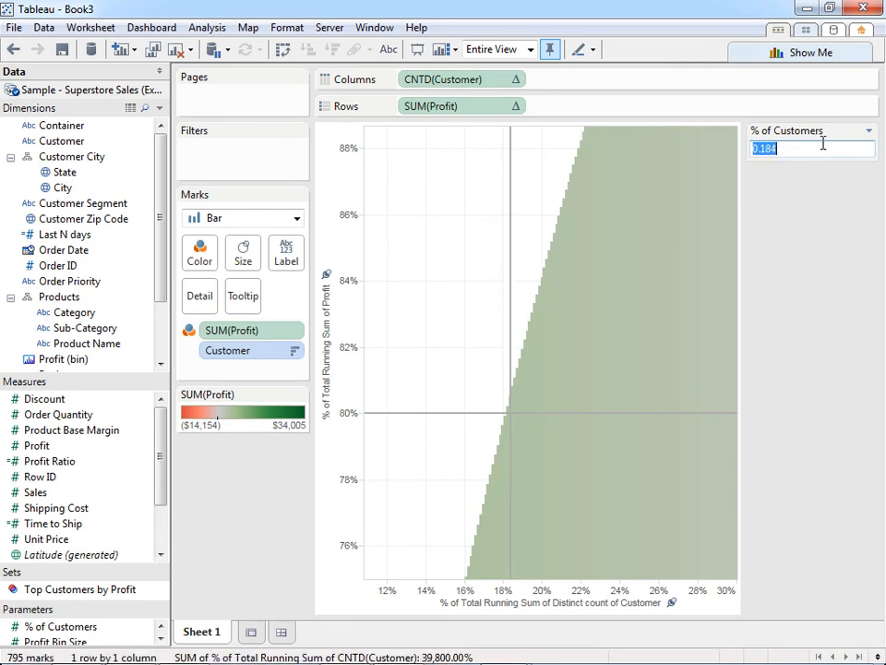
- Type 18.30% into the % of Customers parameter control
type("18.30%")
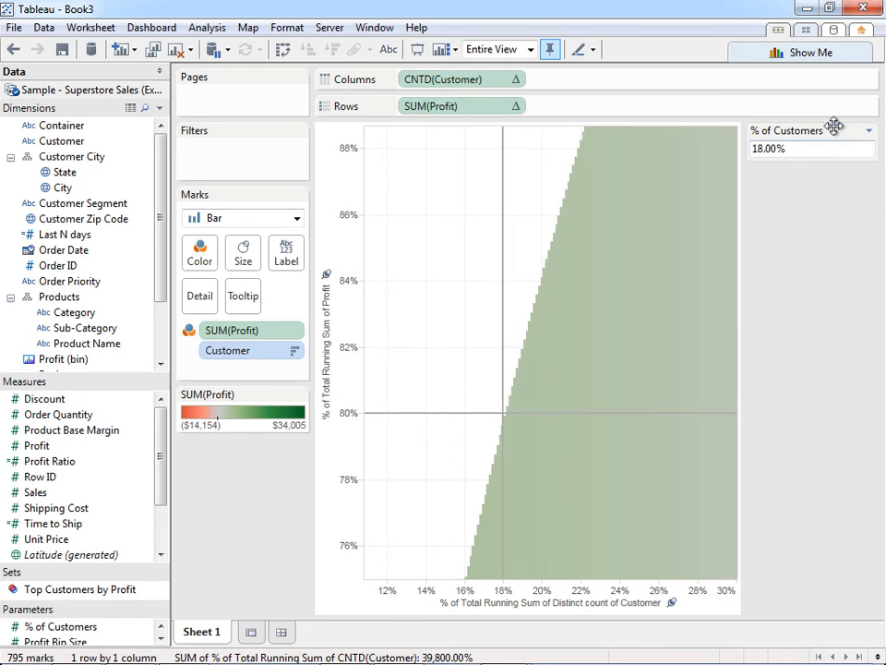
mouse_move(506, 420)
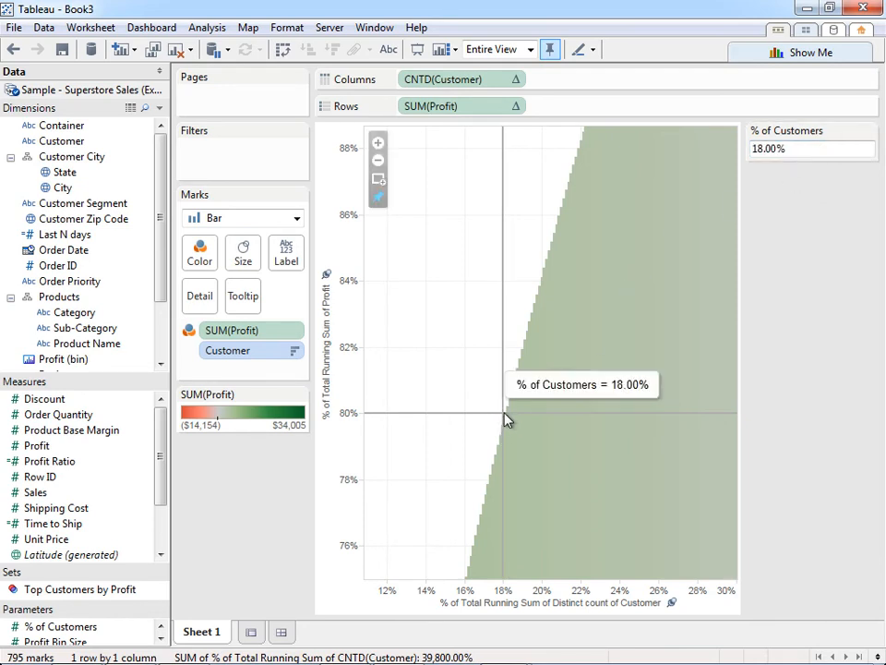
mouse_move(388, 203)
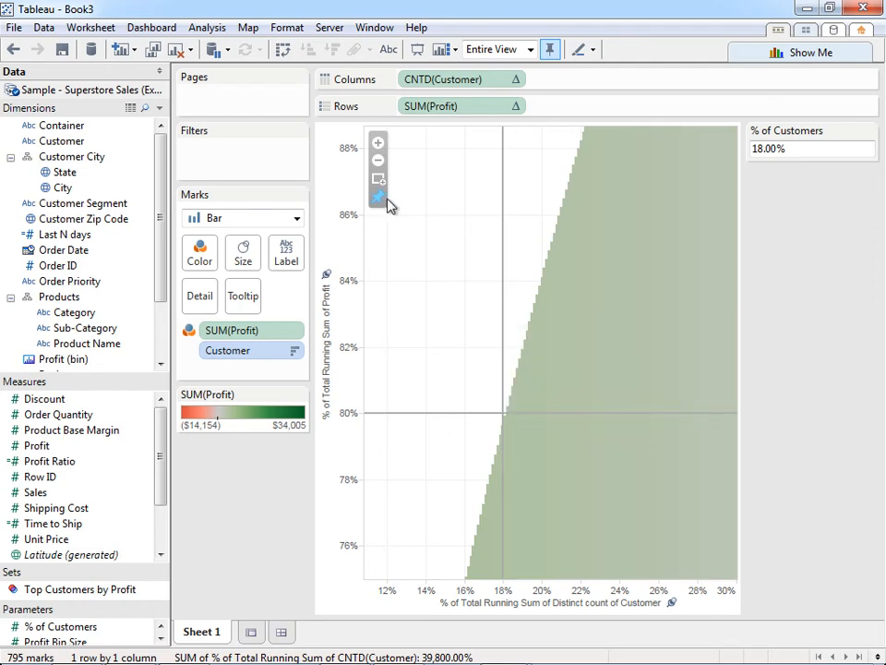